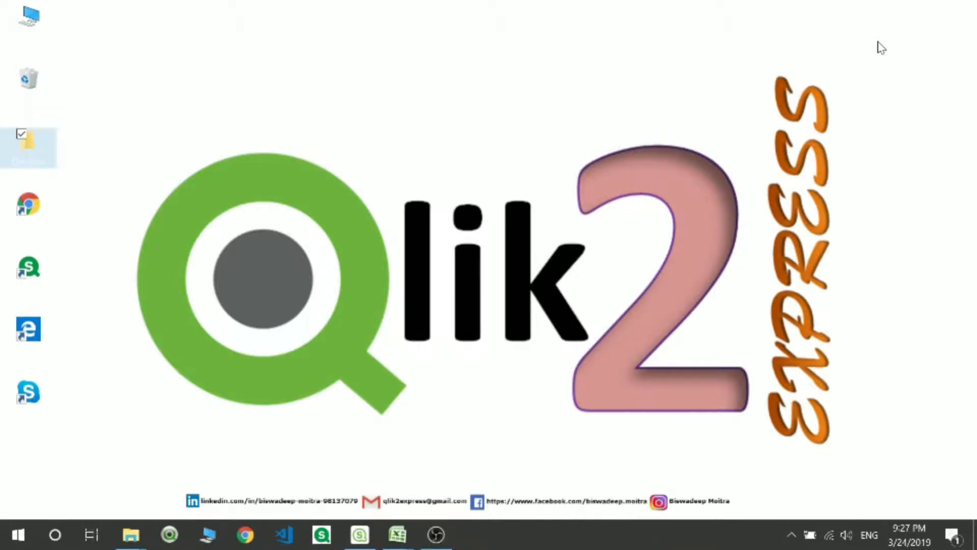
mouse_move(424, 527)
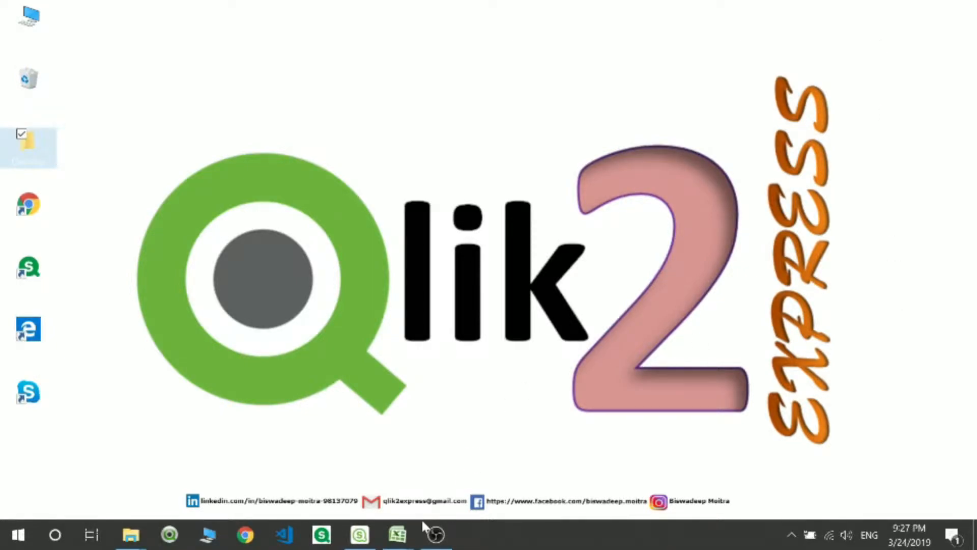
Step: Restore the Topics workbook with the optimized vs non-optimized QVD load notes from the taskbar
left_click(397, 534)
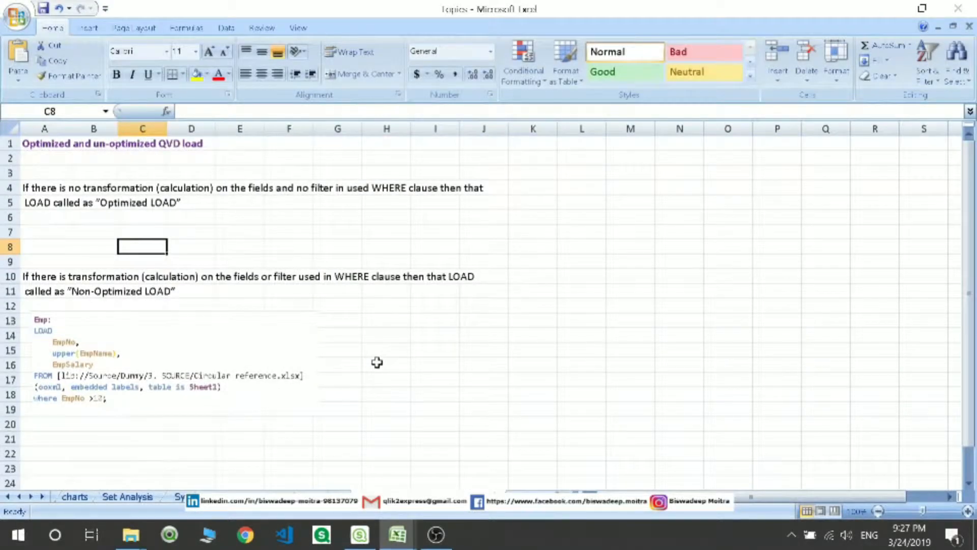